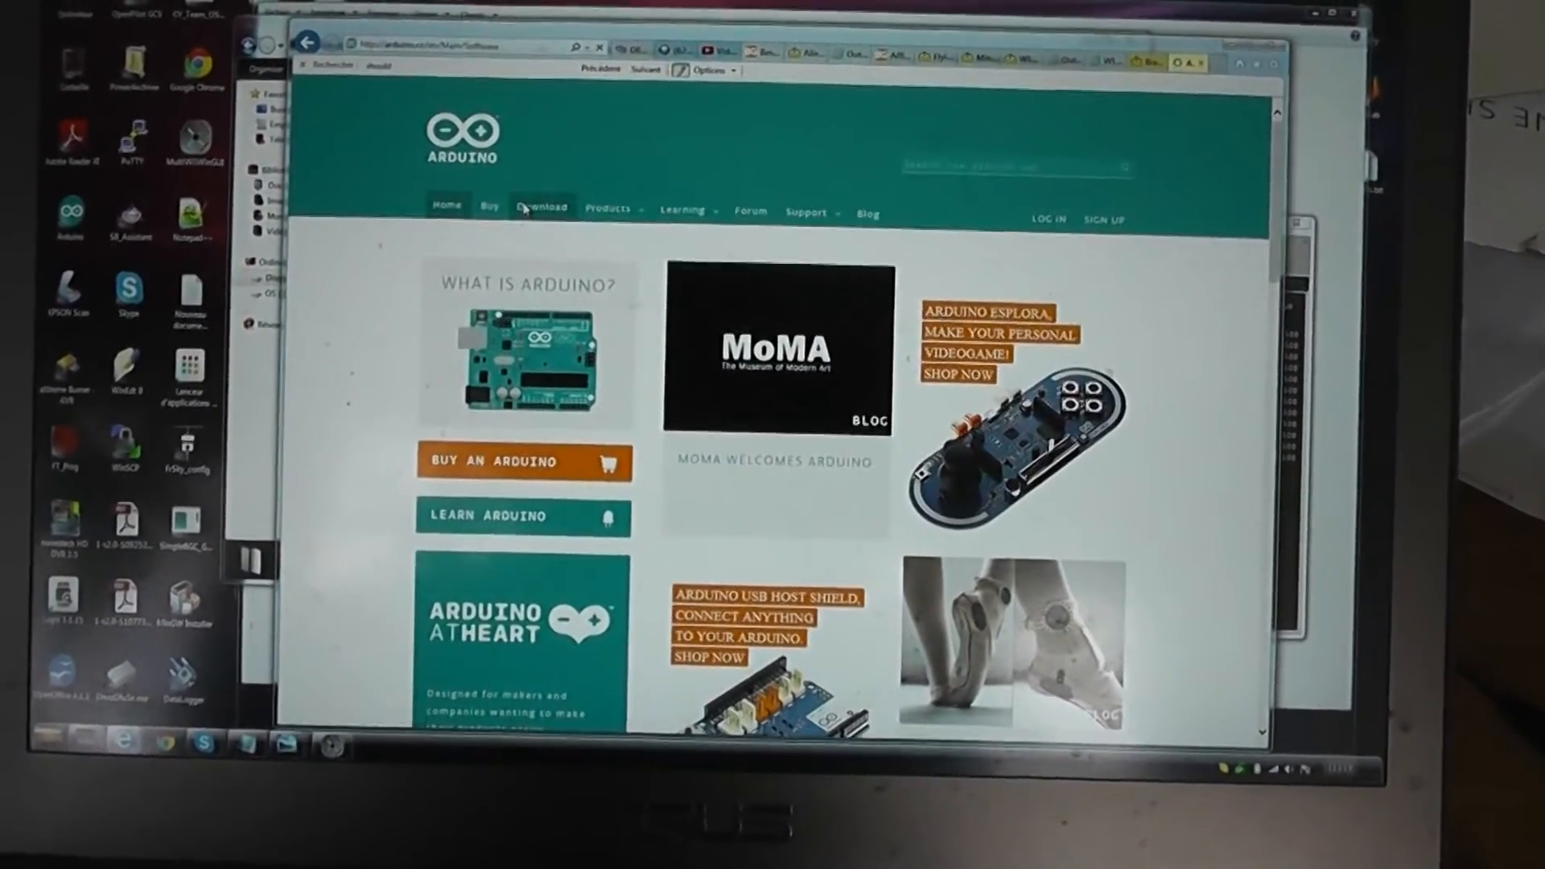
- Browse the arduino.cc Download page, scrolling through the Arduino IDE release sections and back up
{"action": "left_click", "coordinate": [543, 207]}
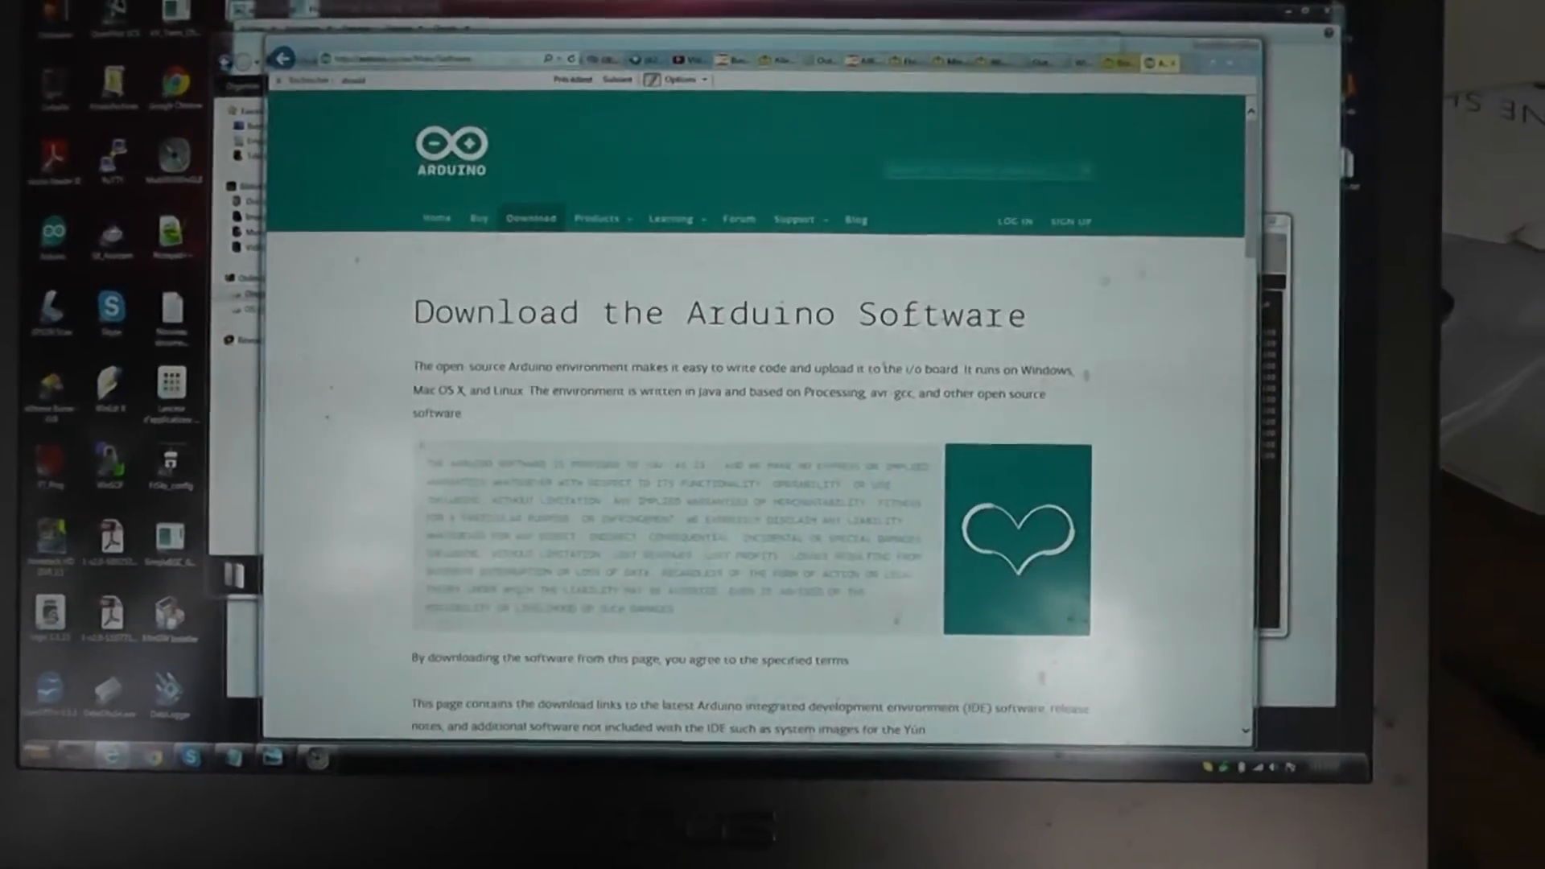
{"action": "scroll", "scroll_direction": "down", "scroll_amount": 3}
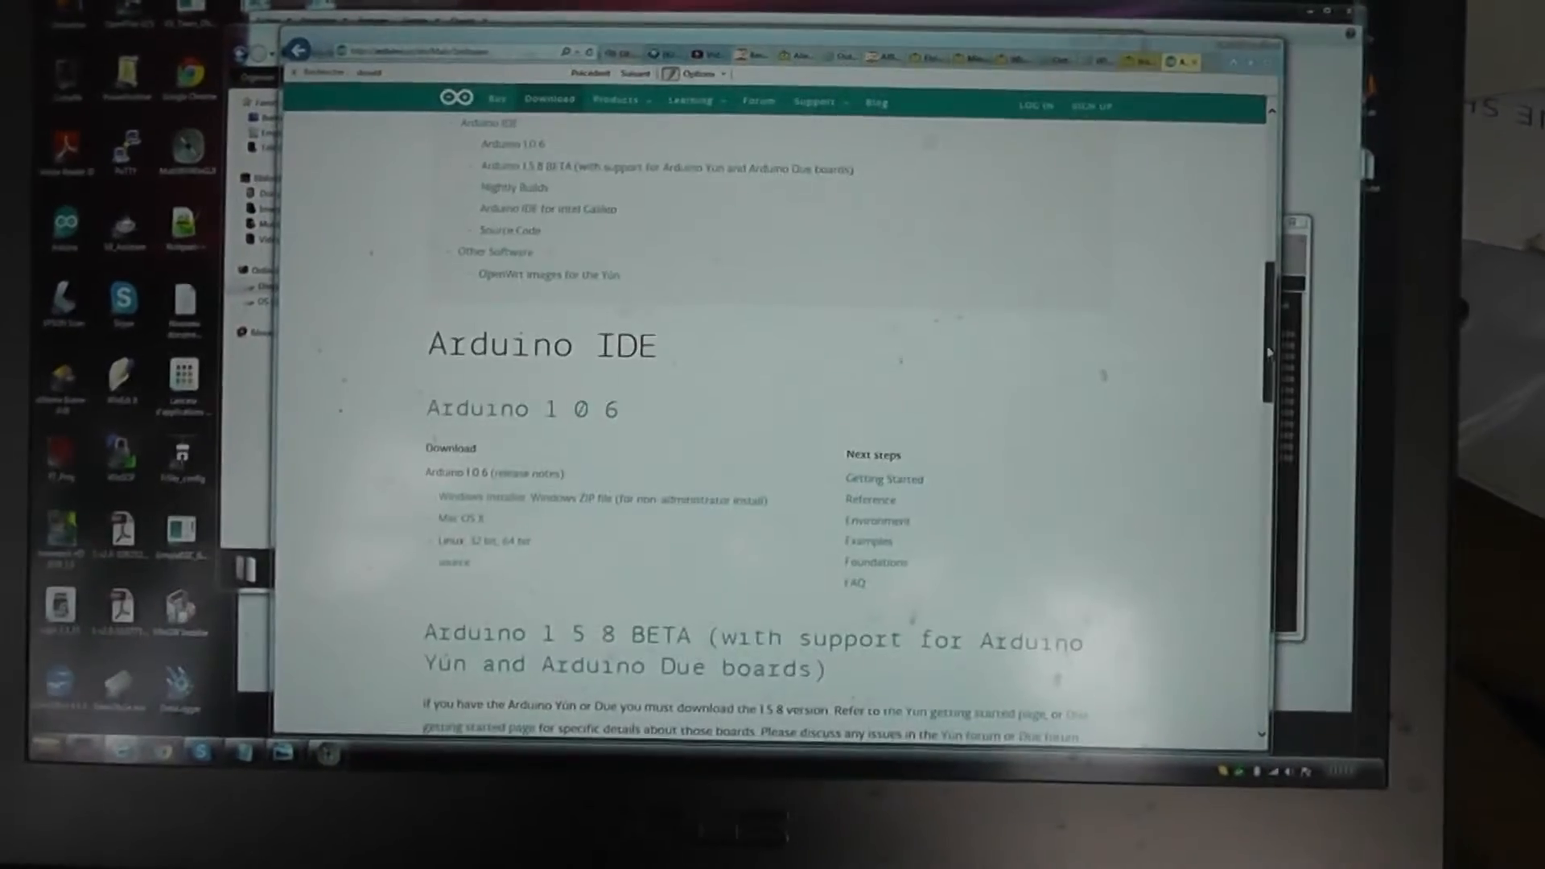
{"action": "scroll", "scroll_direction": "down", "scroll_amount": 3}
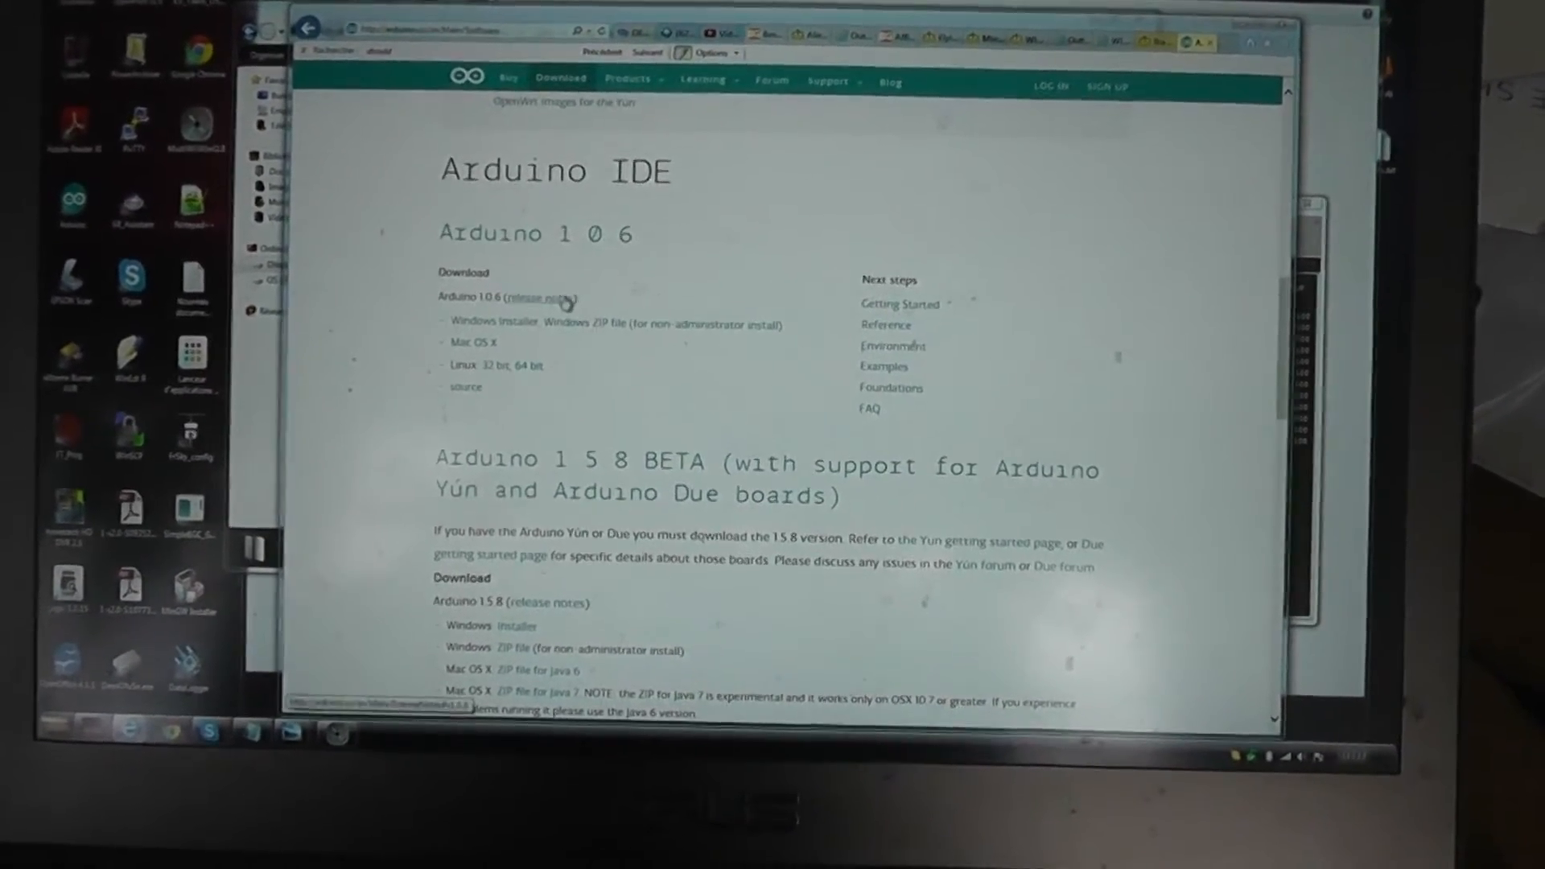
{"action": "scroll", "scroll_direction": "down", "scroll_amount": 3}
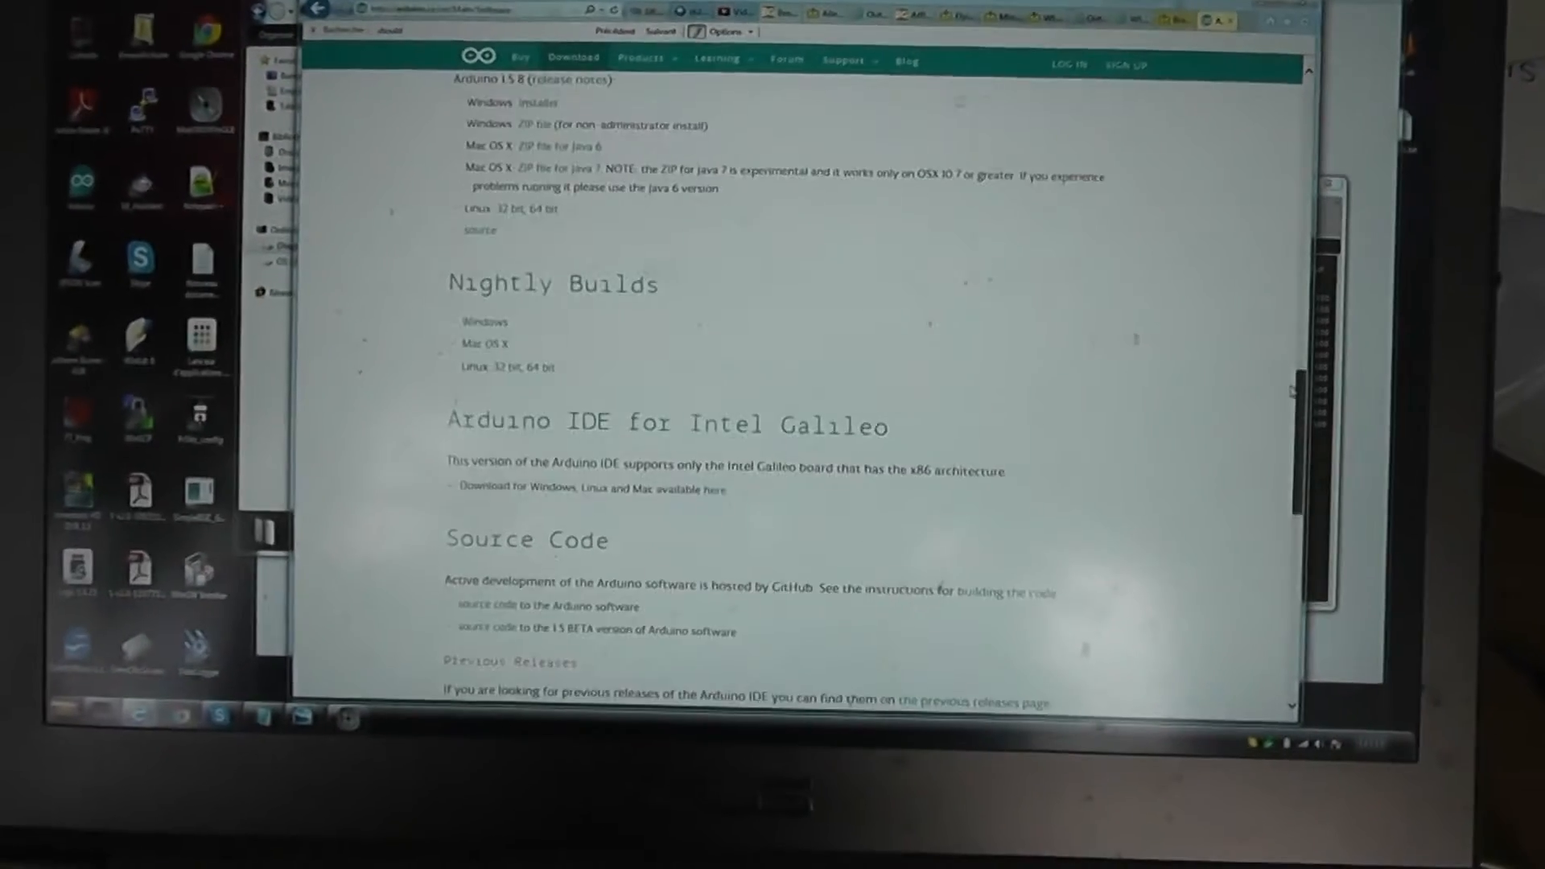
{"action": "scroll", "scroll_direction": "up", "scroll_amount": 3}
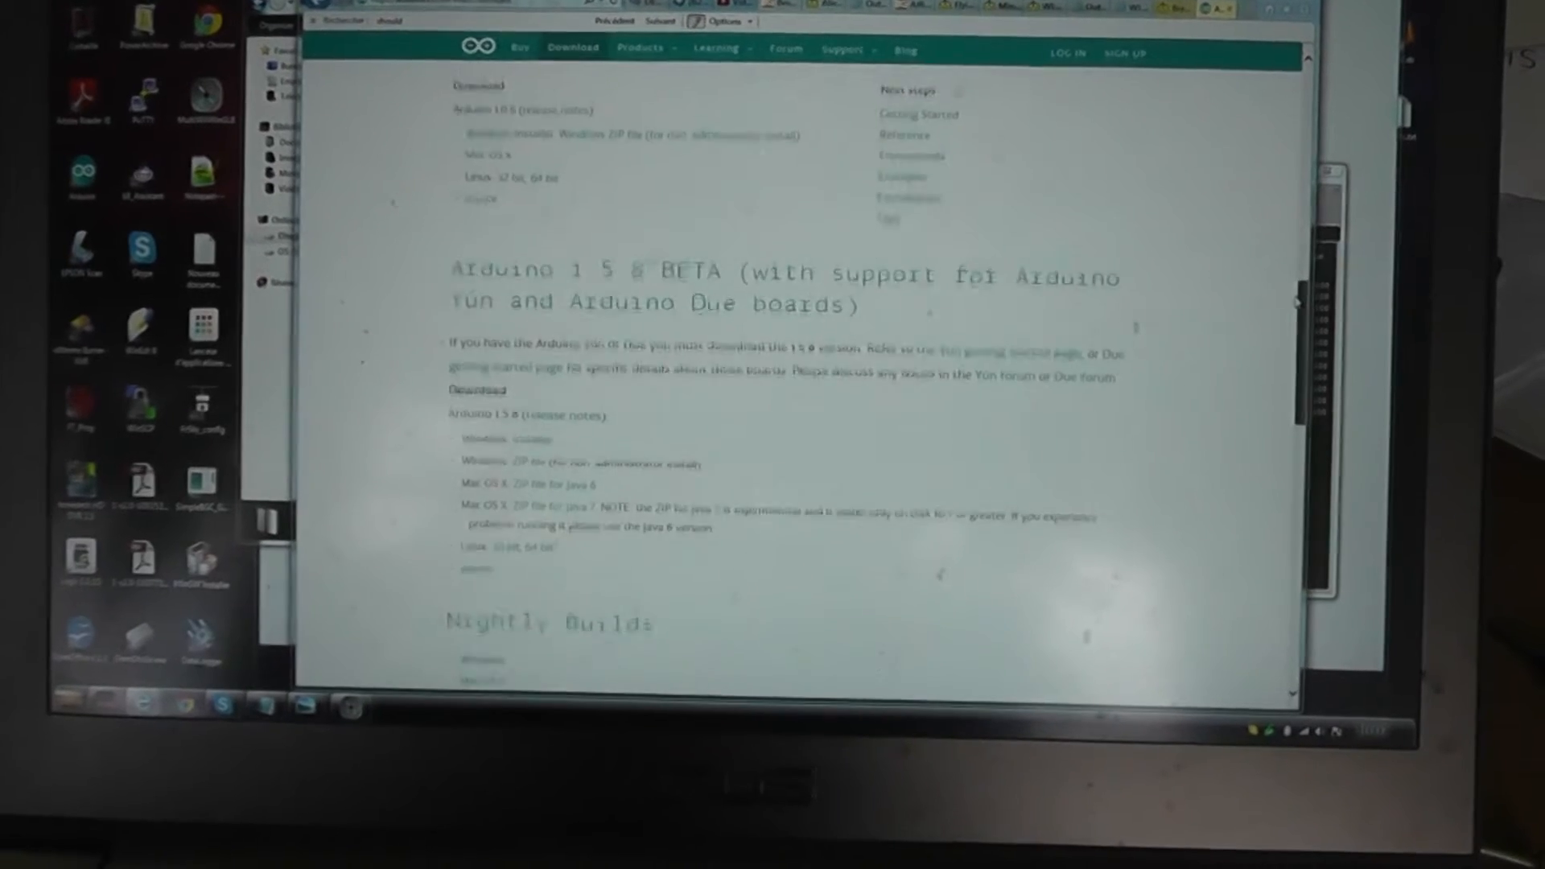
{"action": "scroll", "scroll_direction": "up", "scroll_amount": 3}
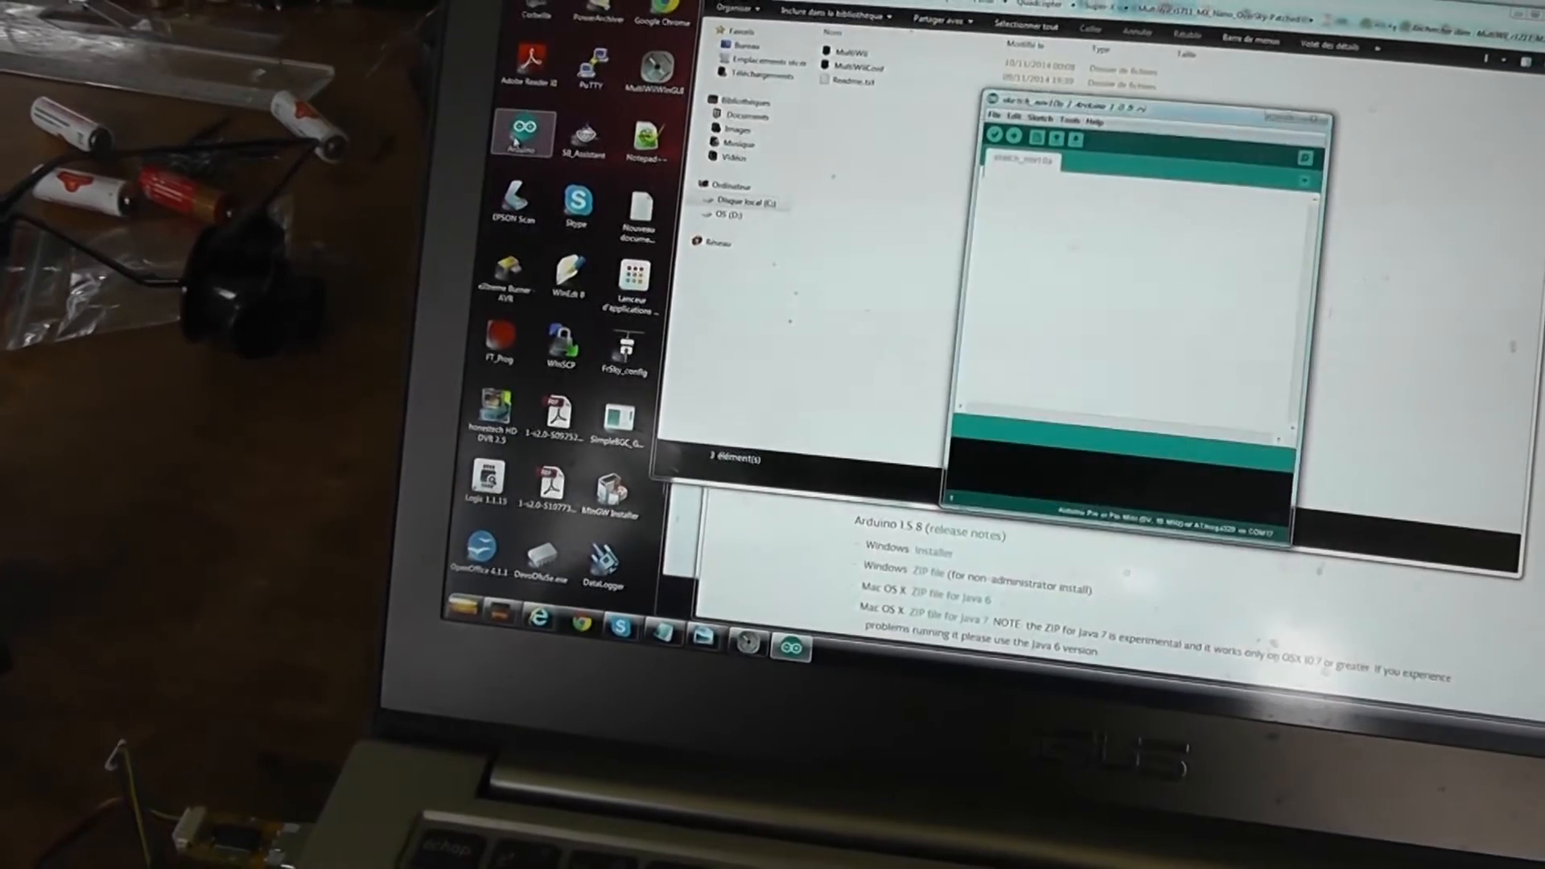
- Open MultiWii.ino from the MultiWii folder via File > Open
{"action": "left_click", "coordinate": [975, 105]}
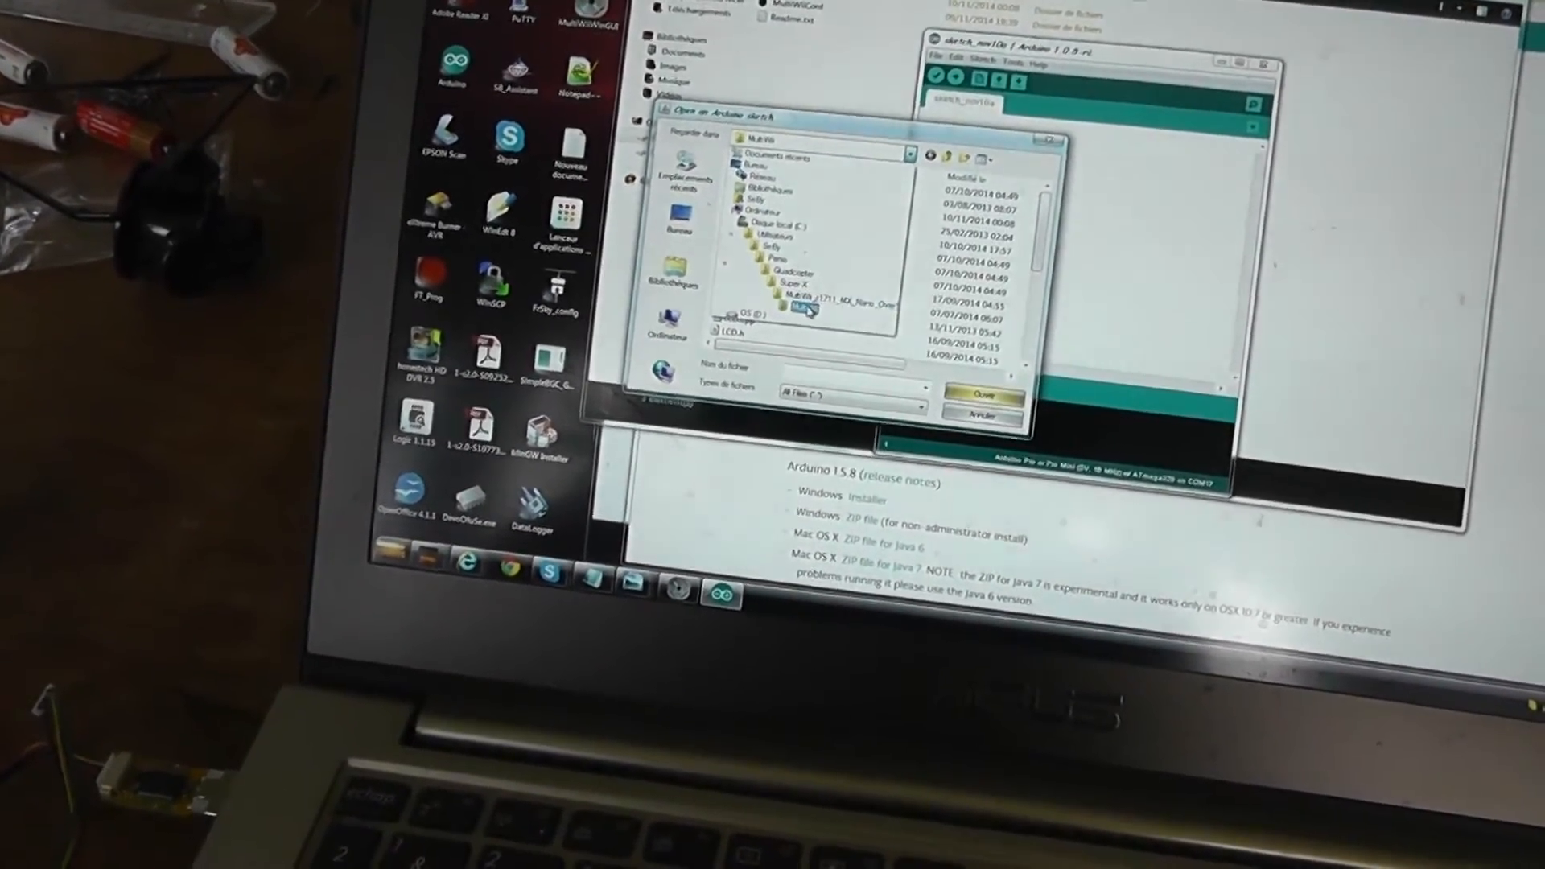
{"action": "double_click", "coordinate": [808, 308]}
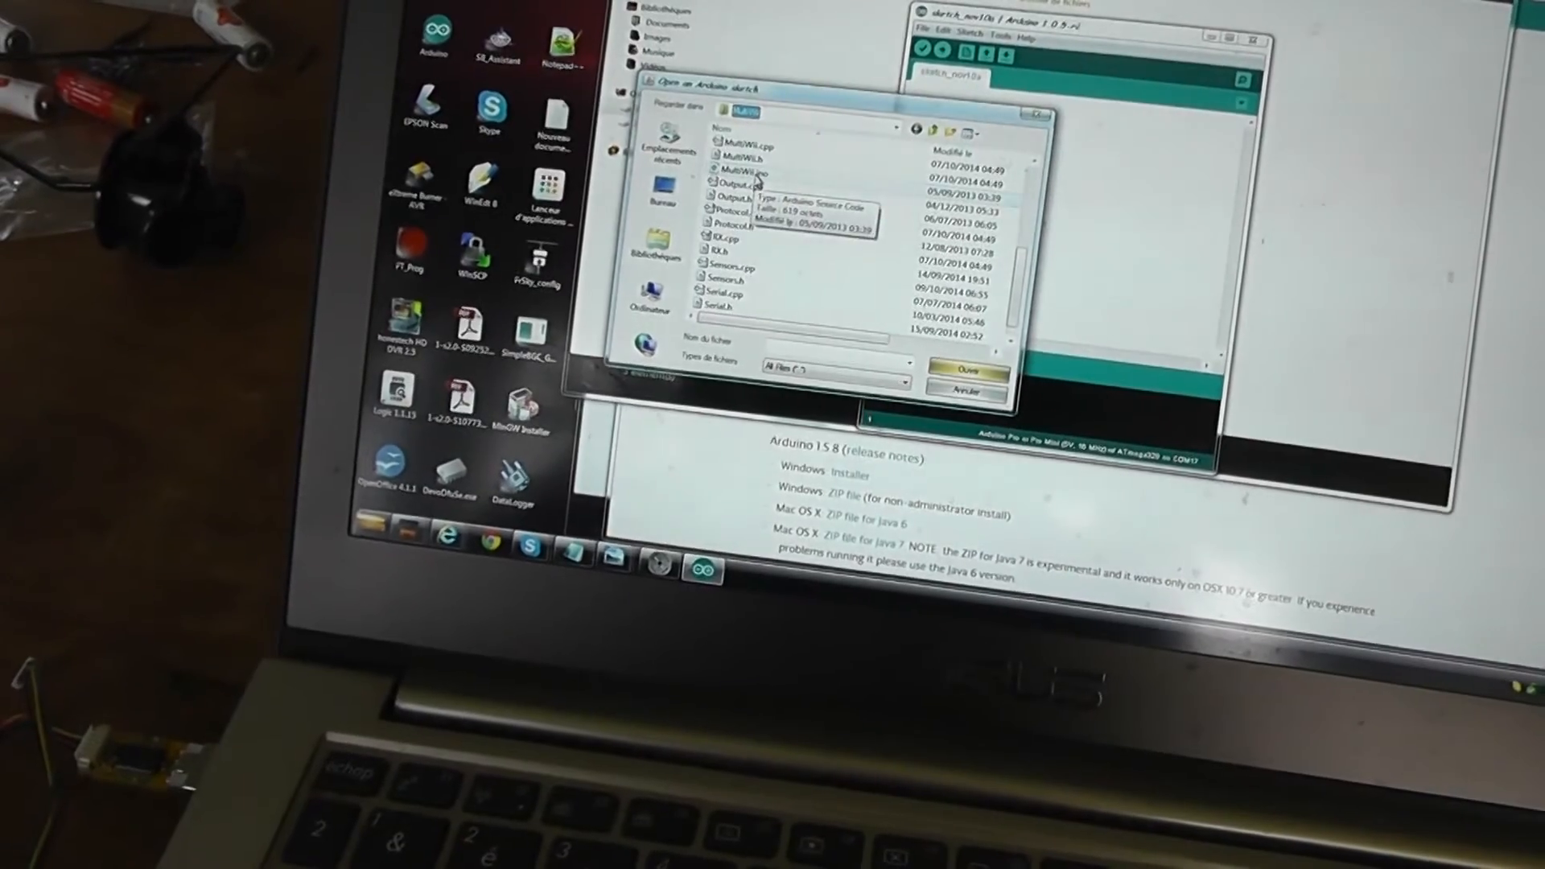
{"action": "left_click", "coordinate": [967, 368]}
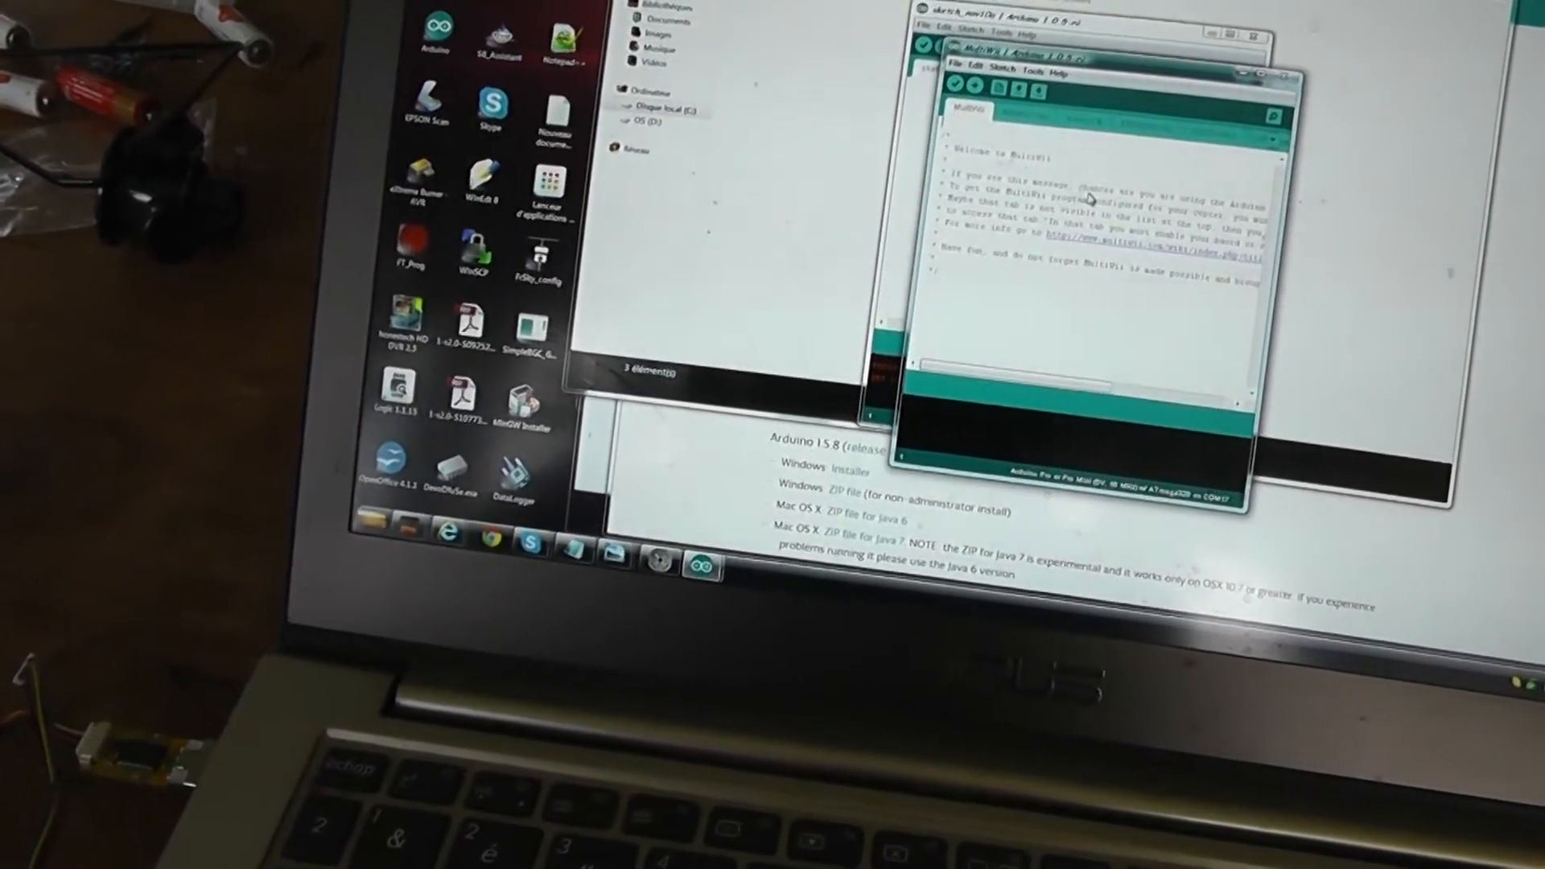